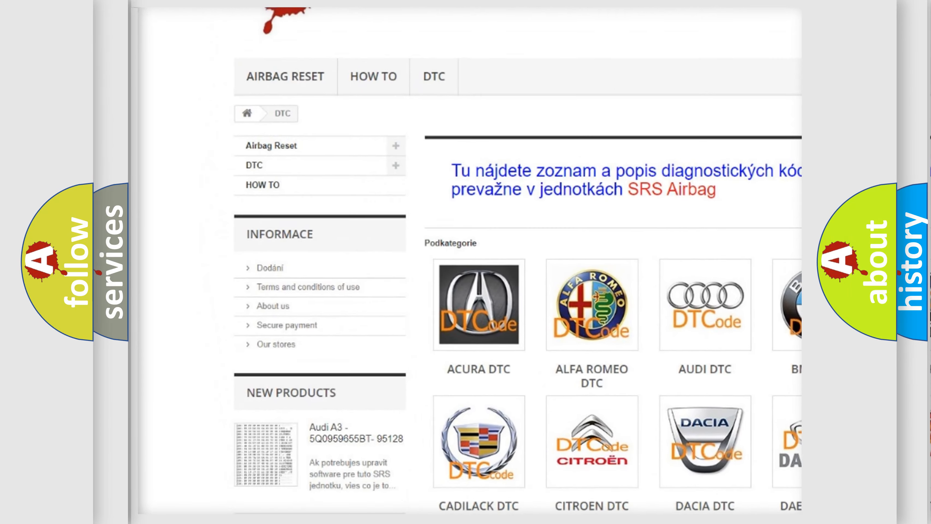
pyautogui.scroll(-3)
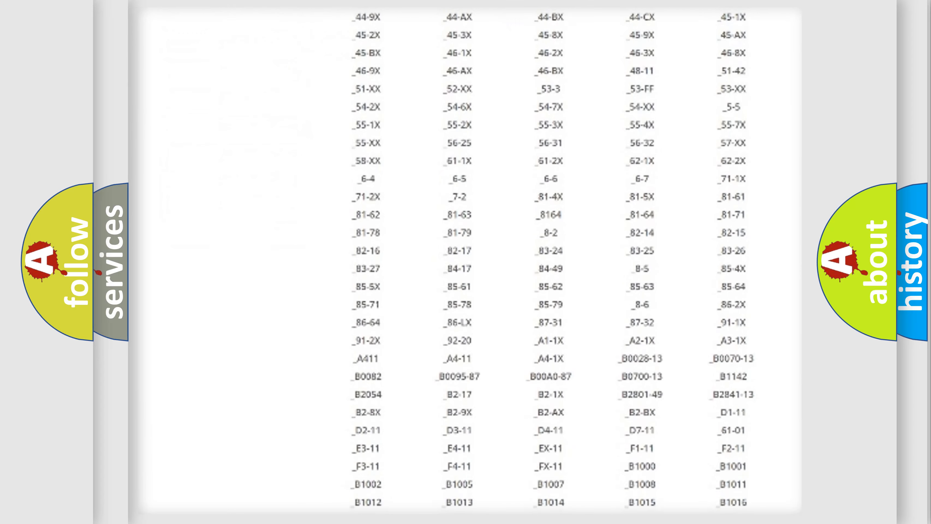
pyautogui.scroll(-3)
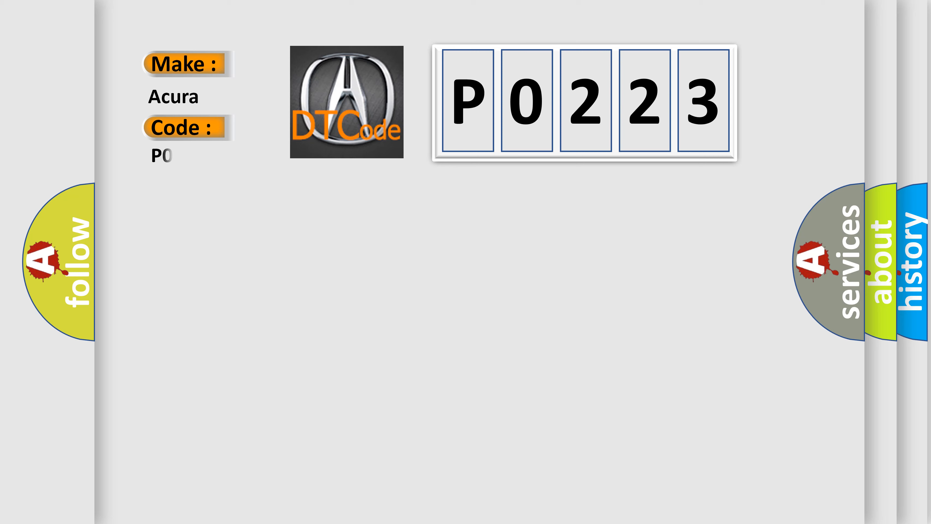
pyautogui.write('0223')
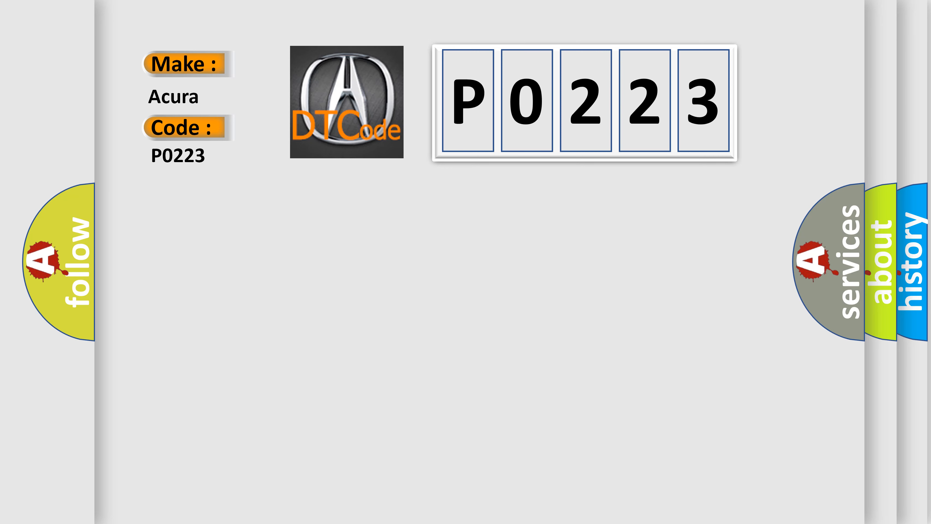